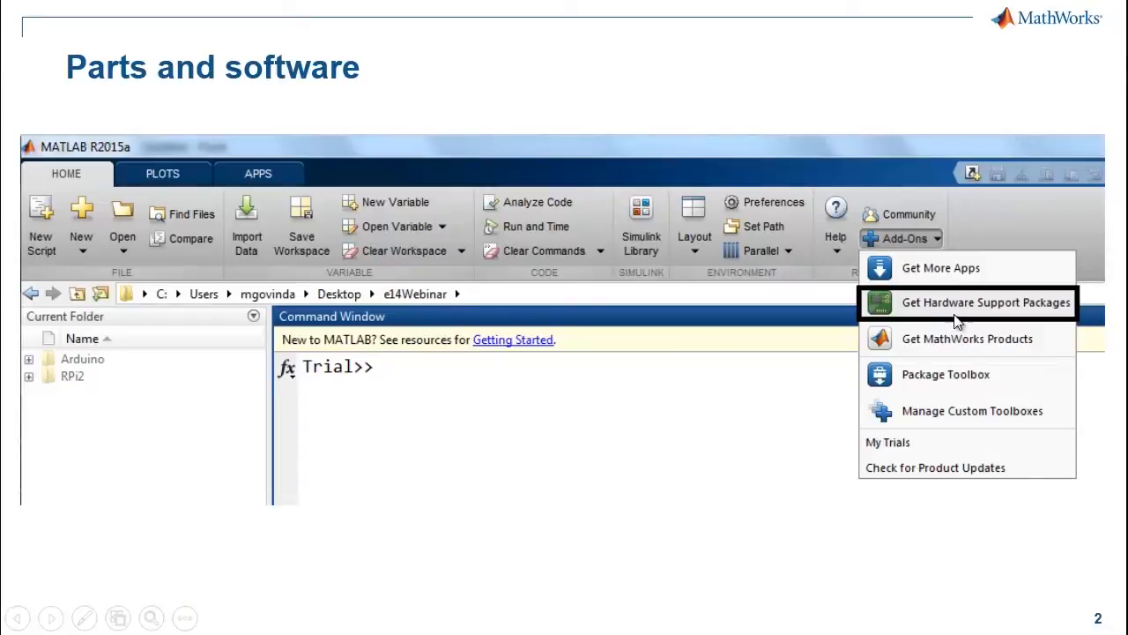
pyautogui.moveTo(899, 134)
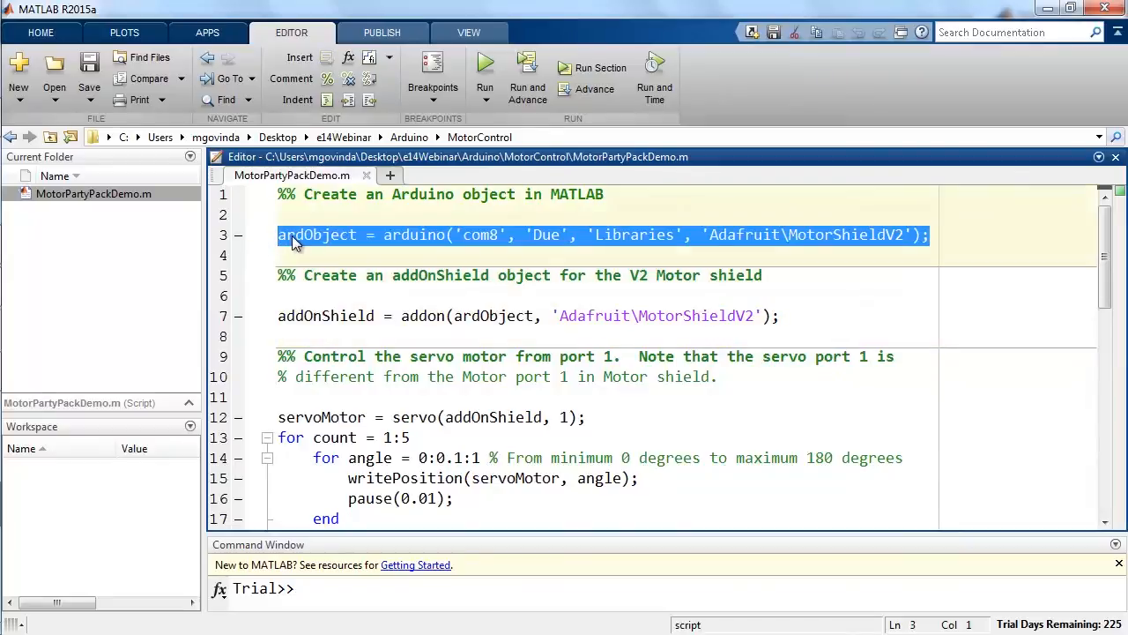
# Evaluate the selected line to create ardObject for the Due board on com8 with MotorShieldV2.
pyautogui.rightClick(296, 234)
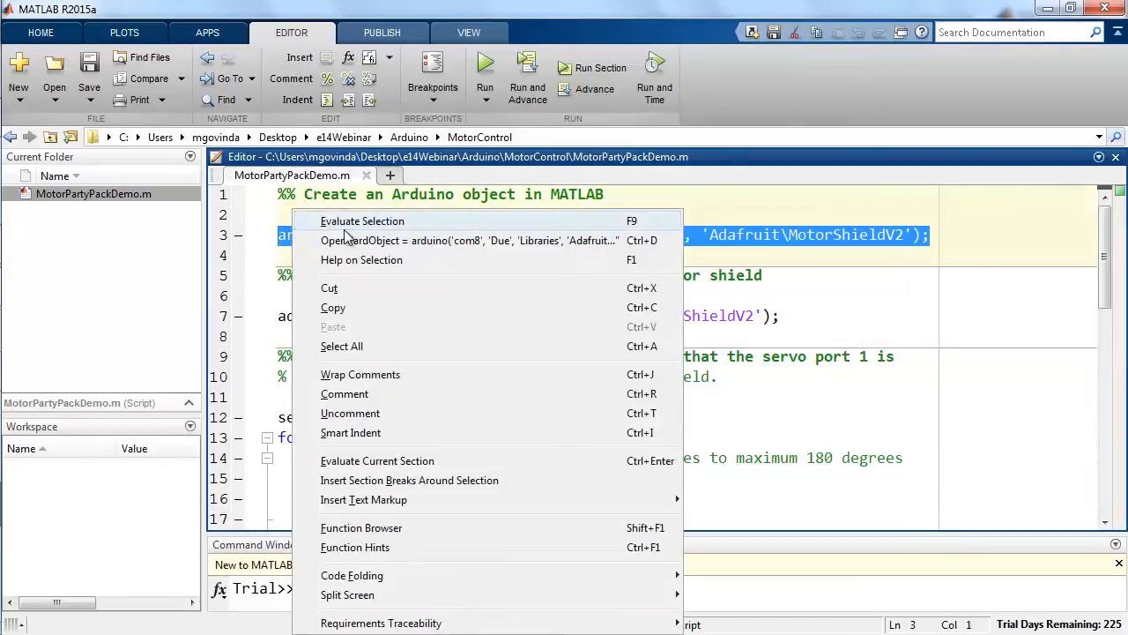
pyautogui.click(361, 220)
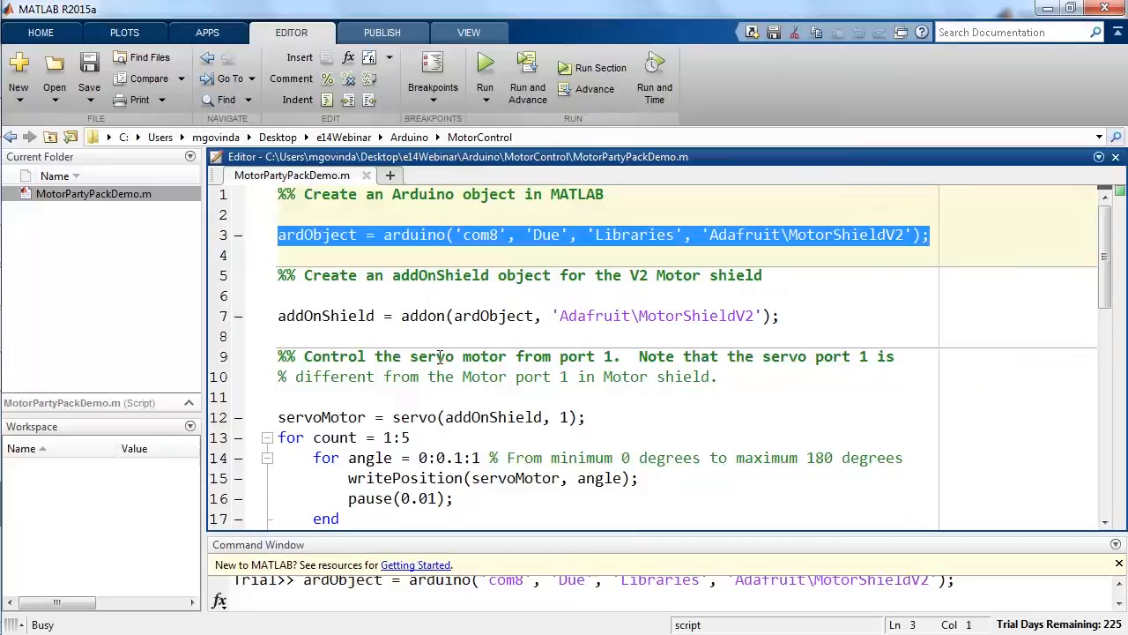
pyautogui.moveTo(569, 536)
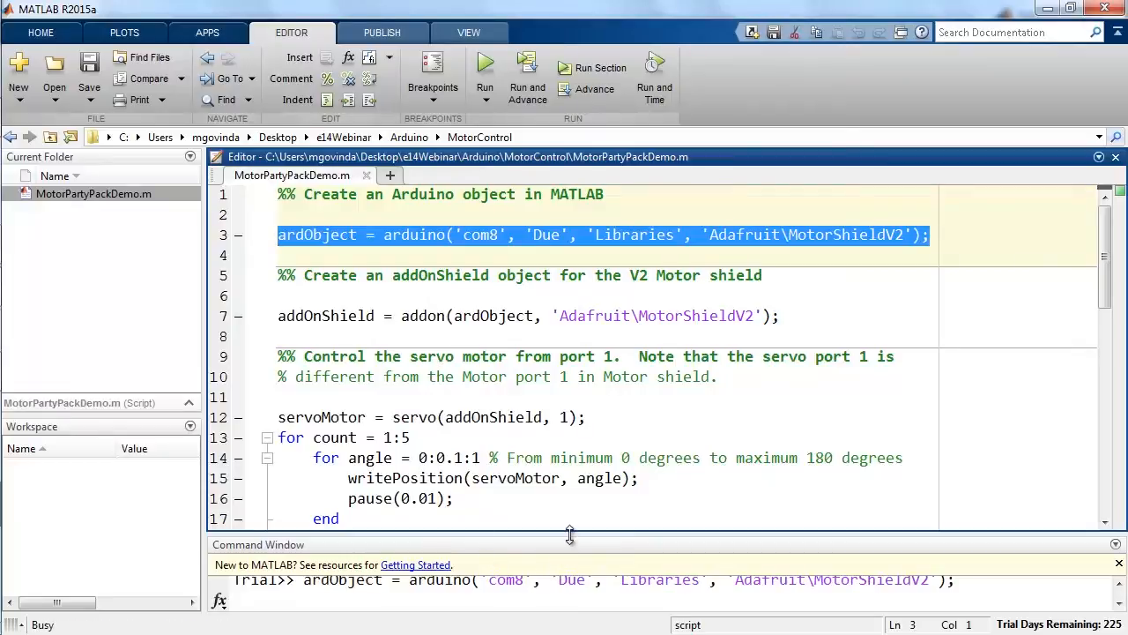
pyautogui.moveTo(570, 536)
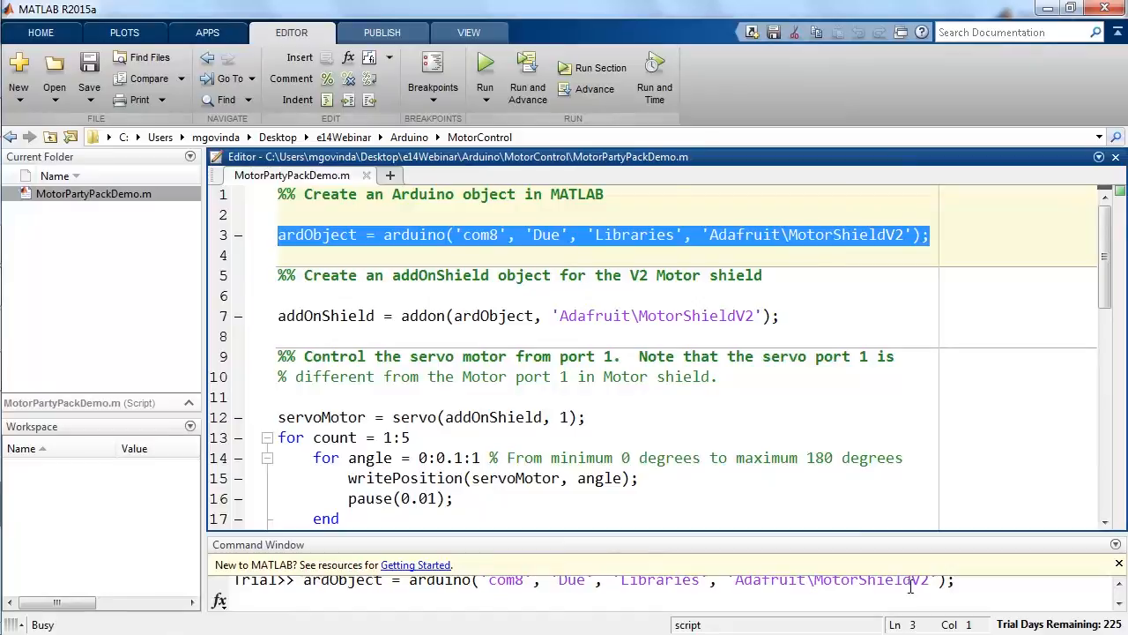
pyautogui.click(617, 585)
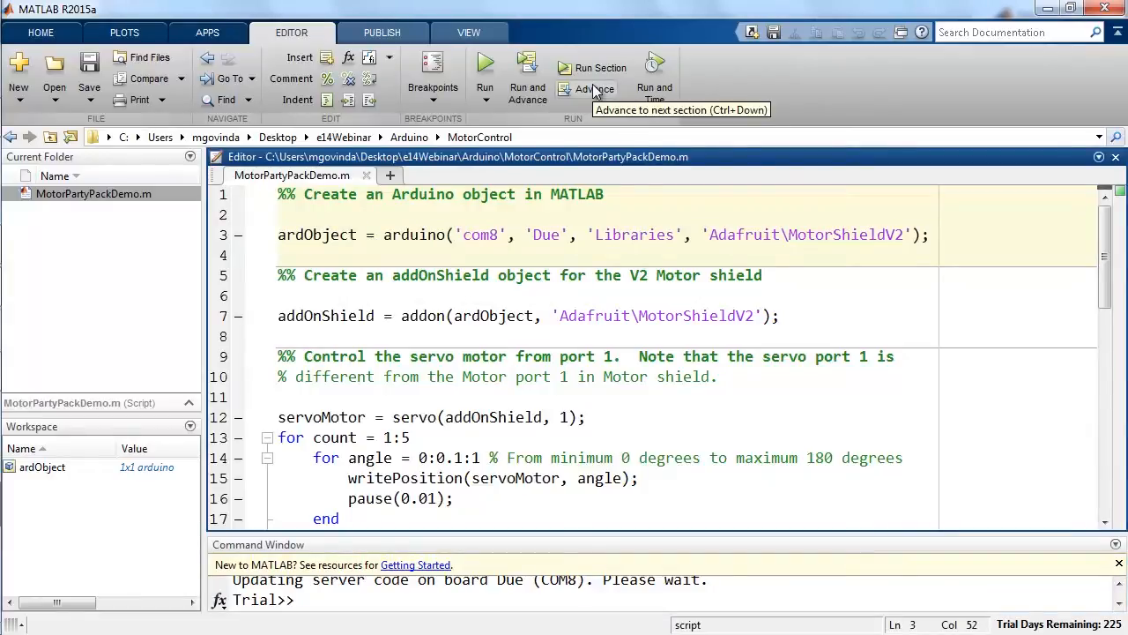
# Run the motor shield section to create addOnShield, then start the port 1 servo section.
pyautogui.click(722, 235)
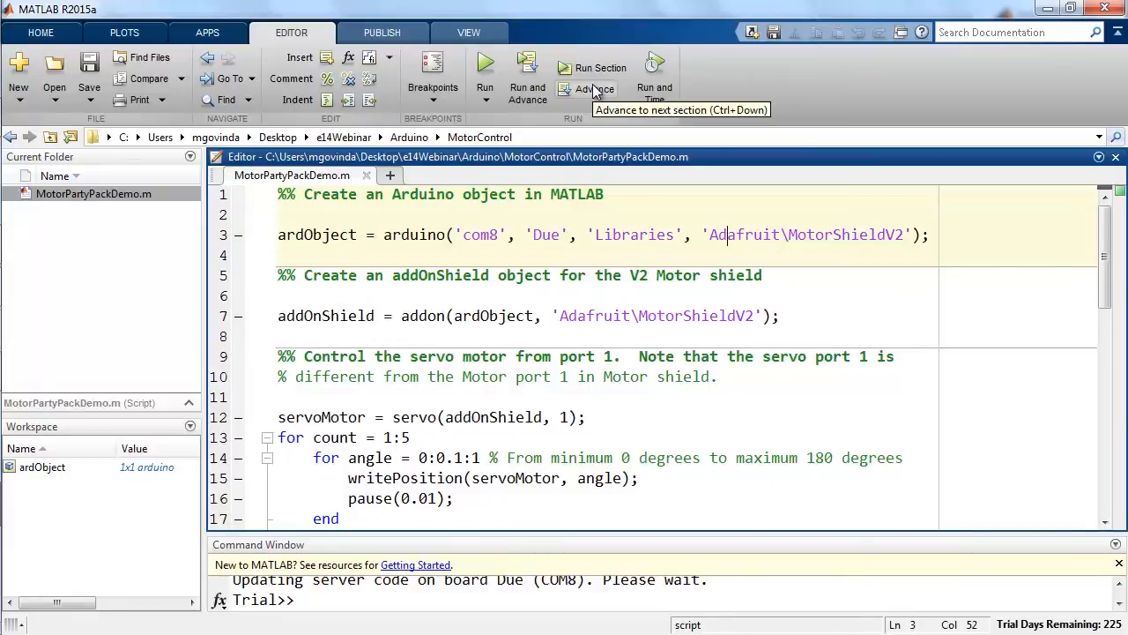
pyautogui.click(594, 74)
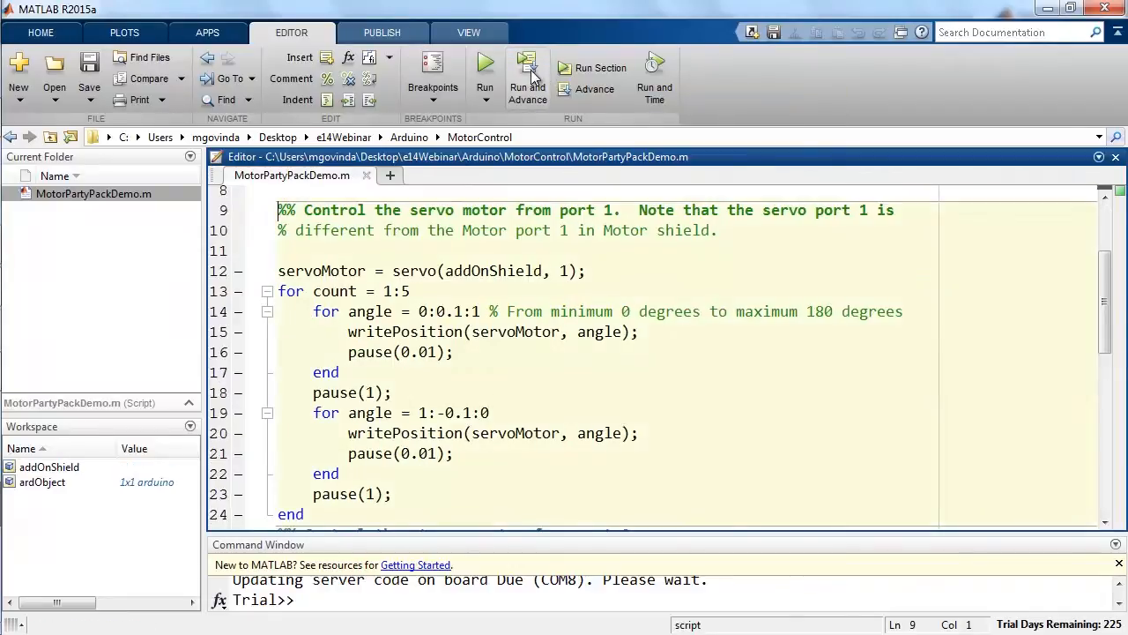
pyautogui.moveTo(527, 79)
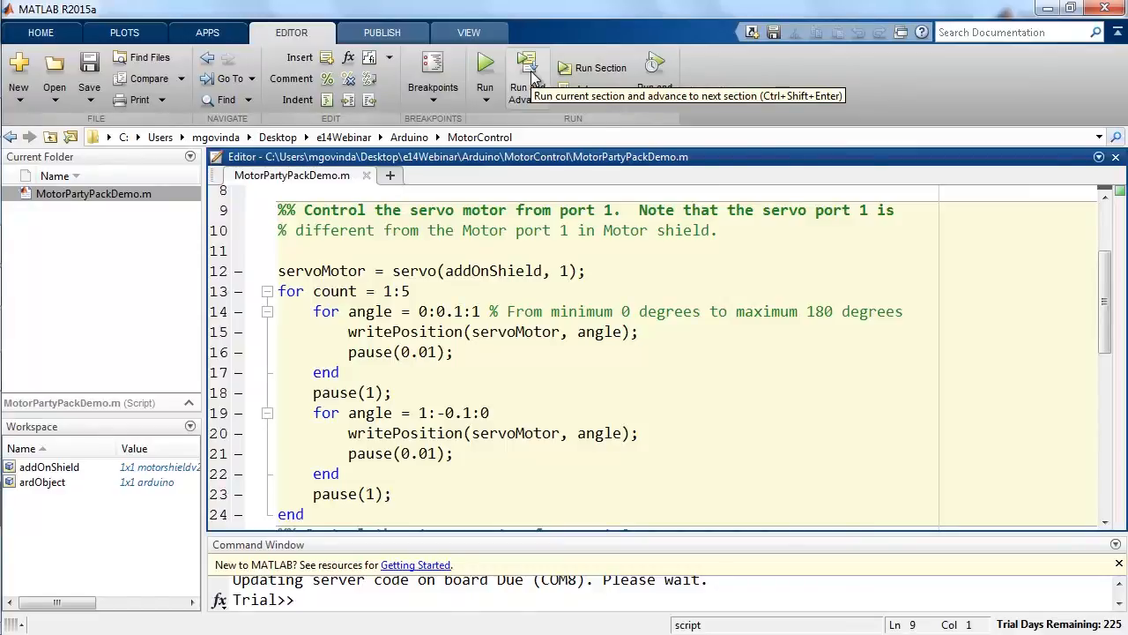
pyautogui.click(49, 465)
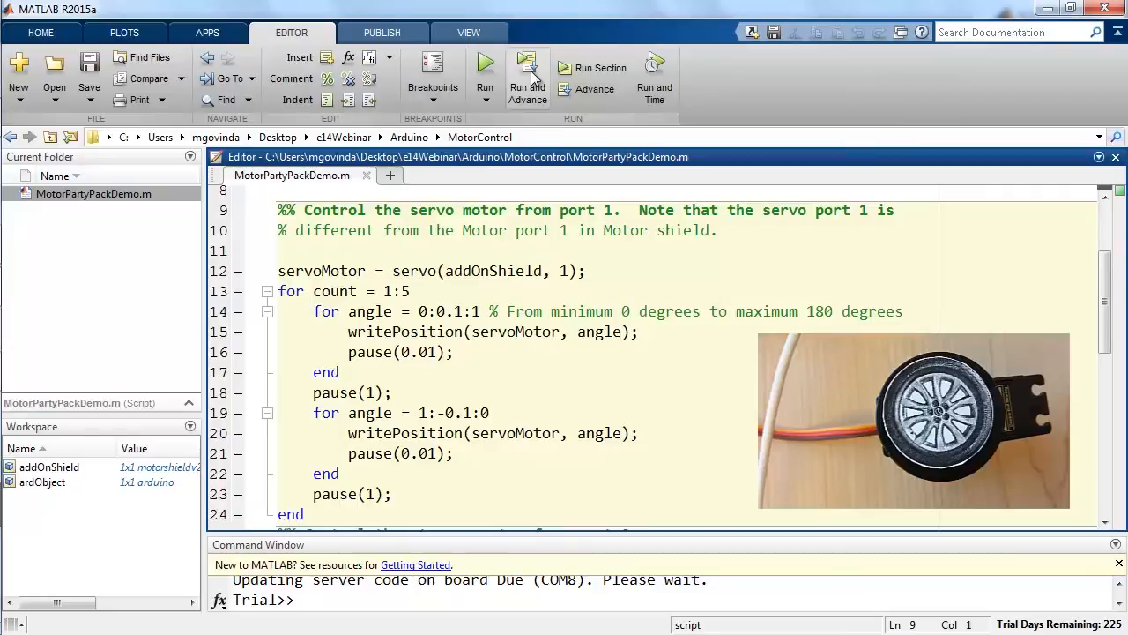
# Finish the port 1 servo sweep (five passes) and advance into the stepper section.
pyautogui.doubleClick(573, 269)
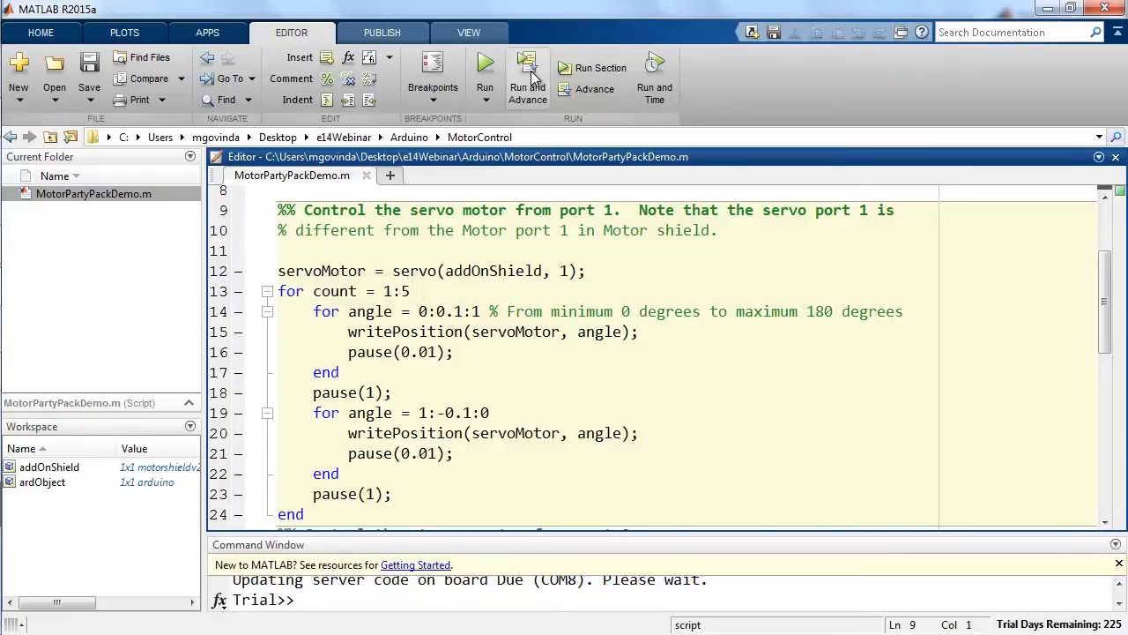
pyautogui.click(527, 77)
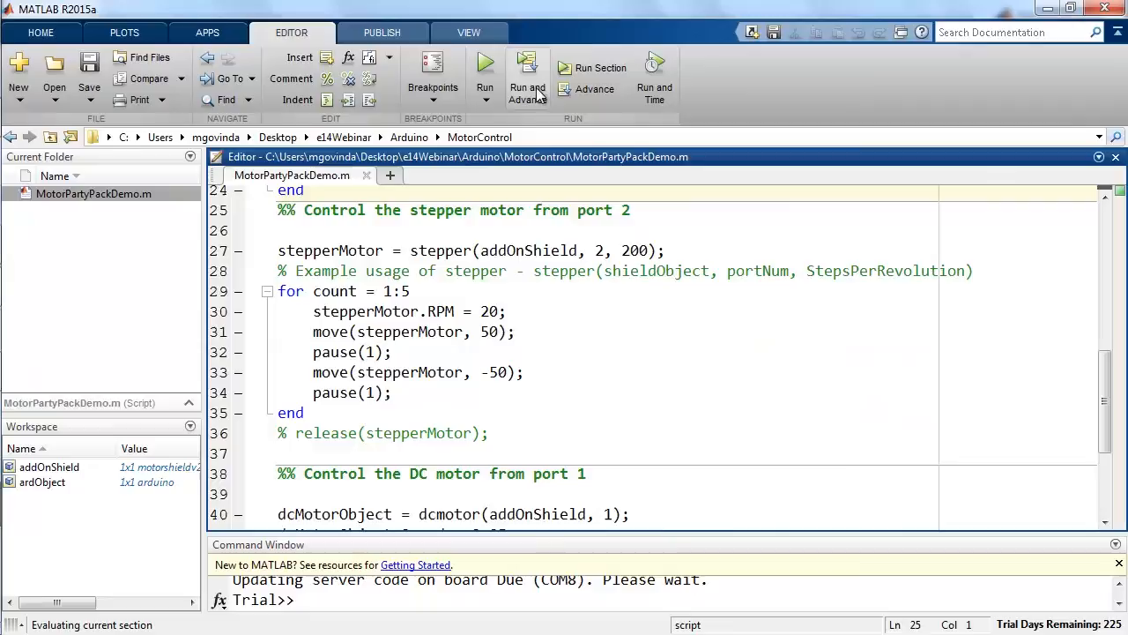
# Run the port 2 stepper section, moving 50 steps each way five times.
pyautogui.doubleClick(633, 251)
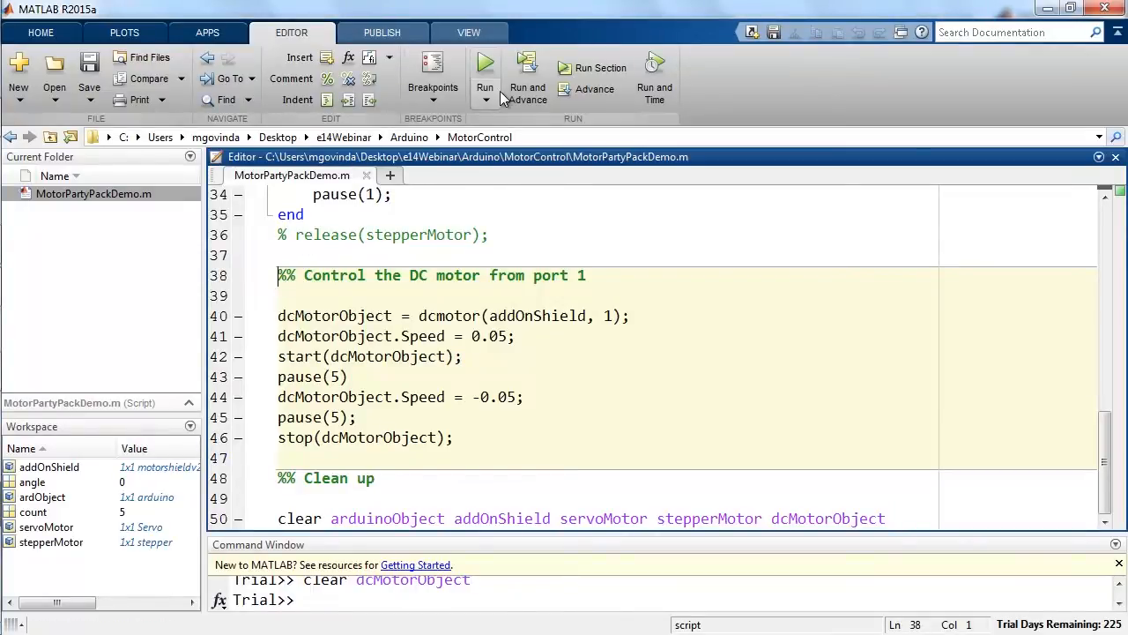
pyautogui.moveTo(527, 80)
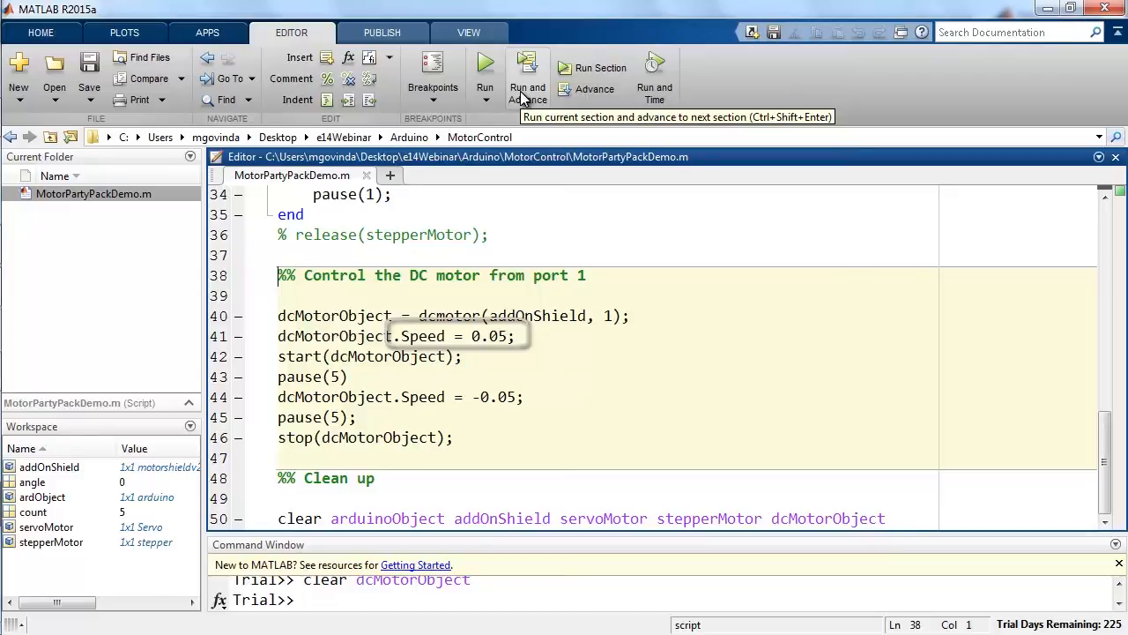
# Run the port 1 DC motor section at speed 0.05 forward then backward, advancing to clean-up.
pyautogui.click(527, 74)
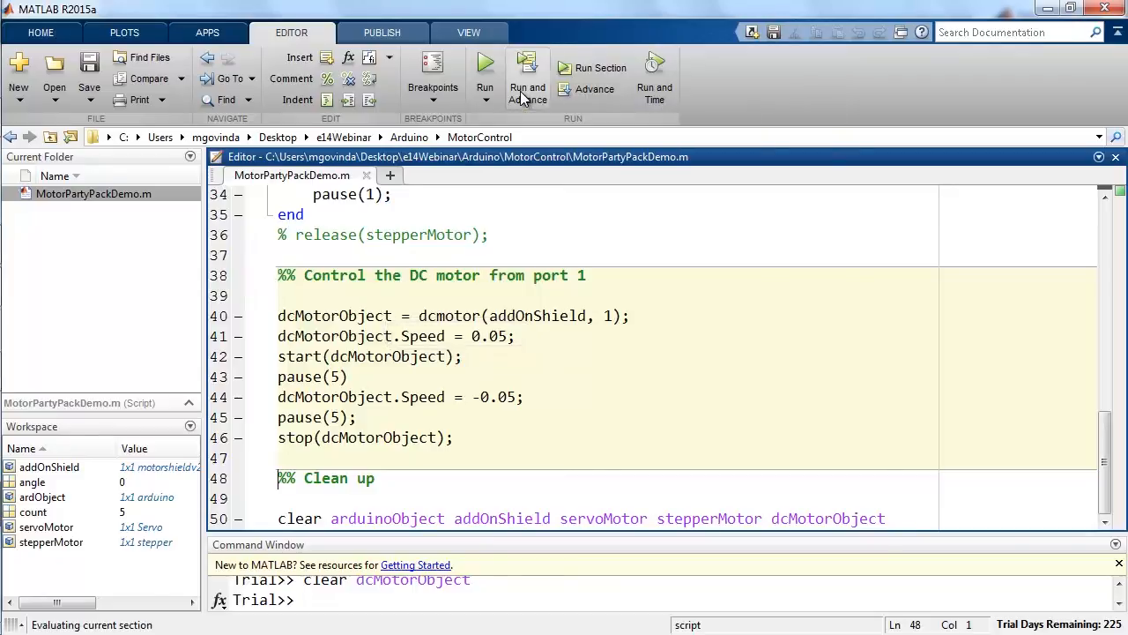